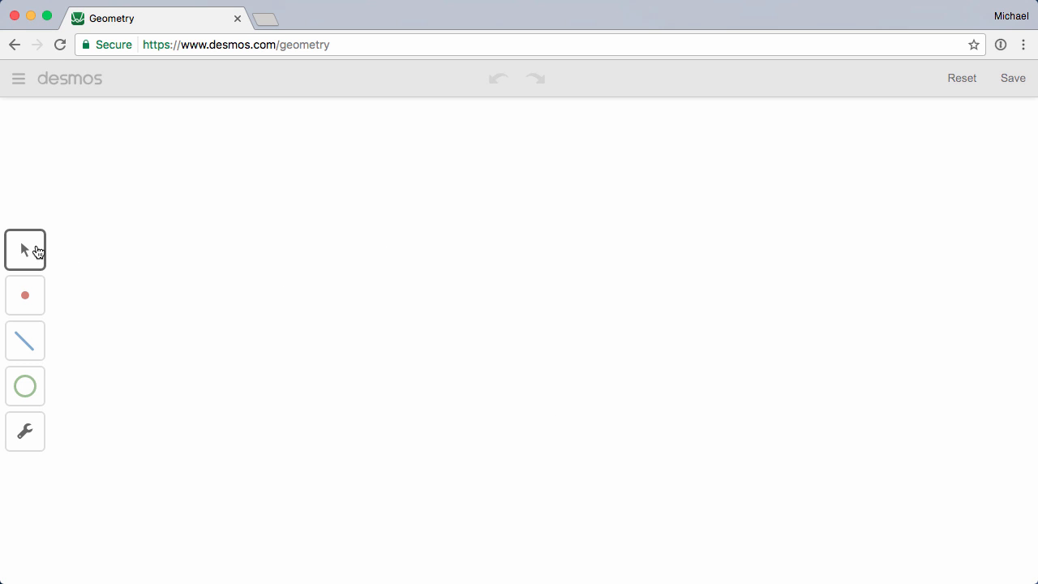
# - Place two points with the Point tool and drag one to a new position
pyautogui.click(24, 294)
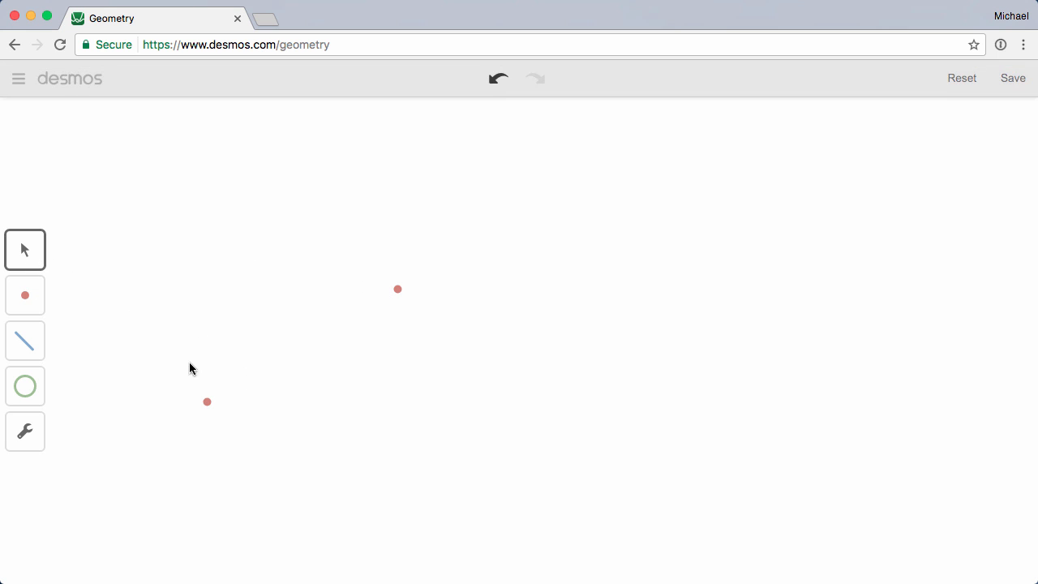
pyautogui.moveTo(207, 401); pyautogui.dragTo(185, 352)
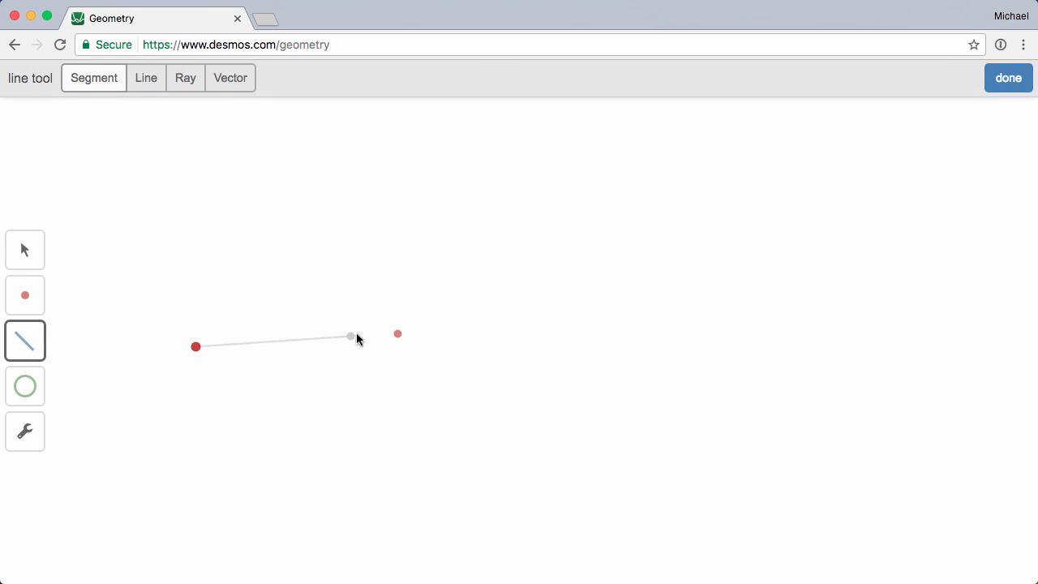
# - Connect the two points with a segment, then draw a closed three-segment triangle on the right
pyautogui.moveTo(350, 336); pyautogui.dragTo(397, 333)
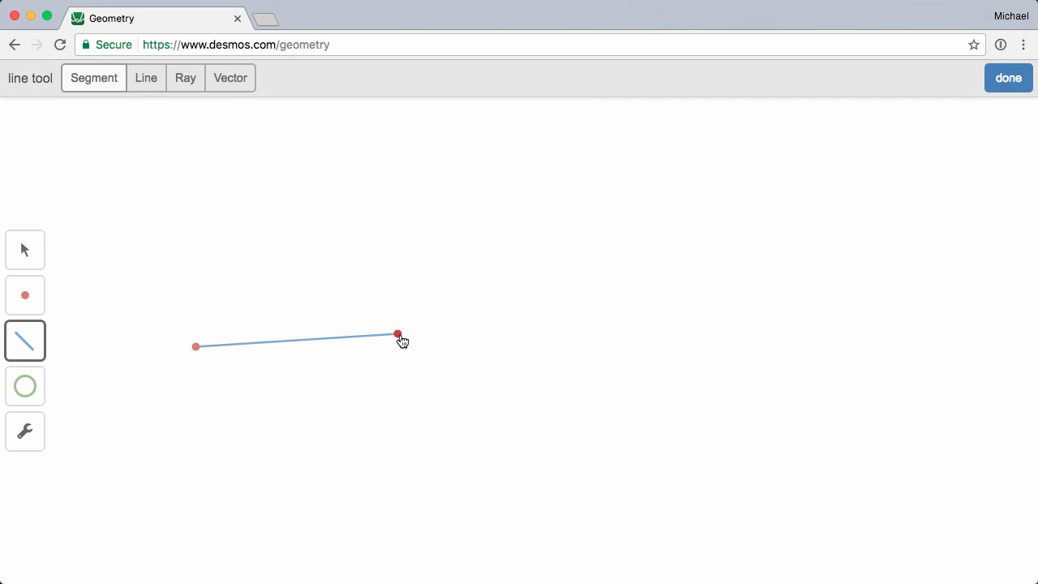
pyautogui.moveTo(858, 256)
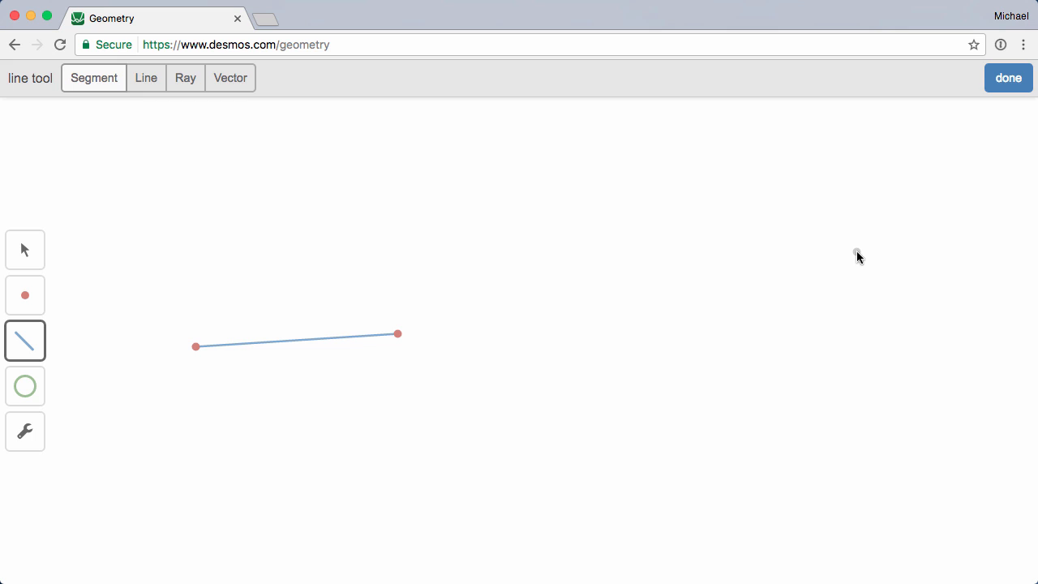
pyautogui.moveTo(857, 251); pyautogui.dragTo(737, 402)
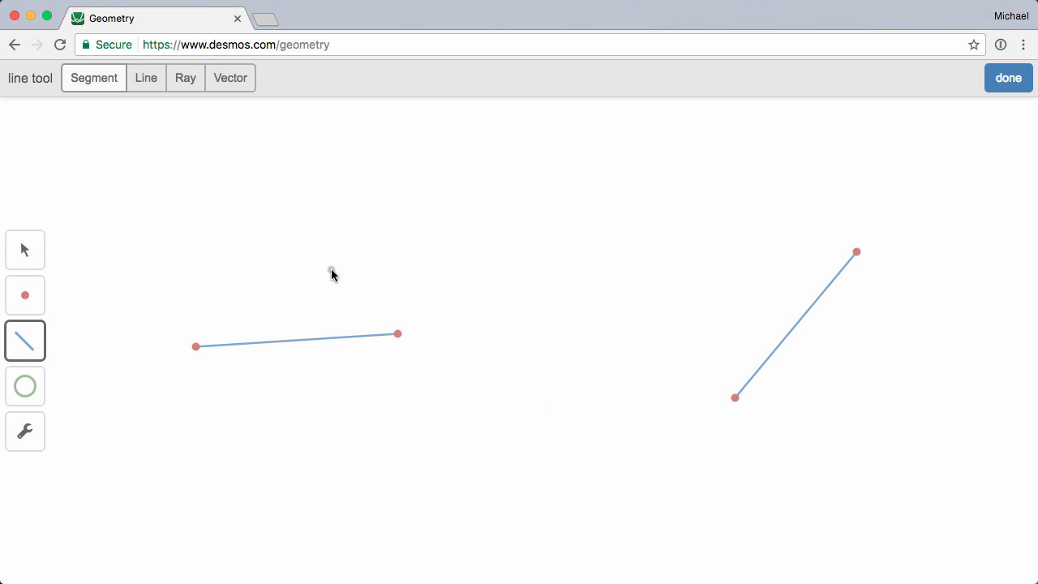
pyautogui.moveTo(154, 124)
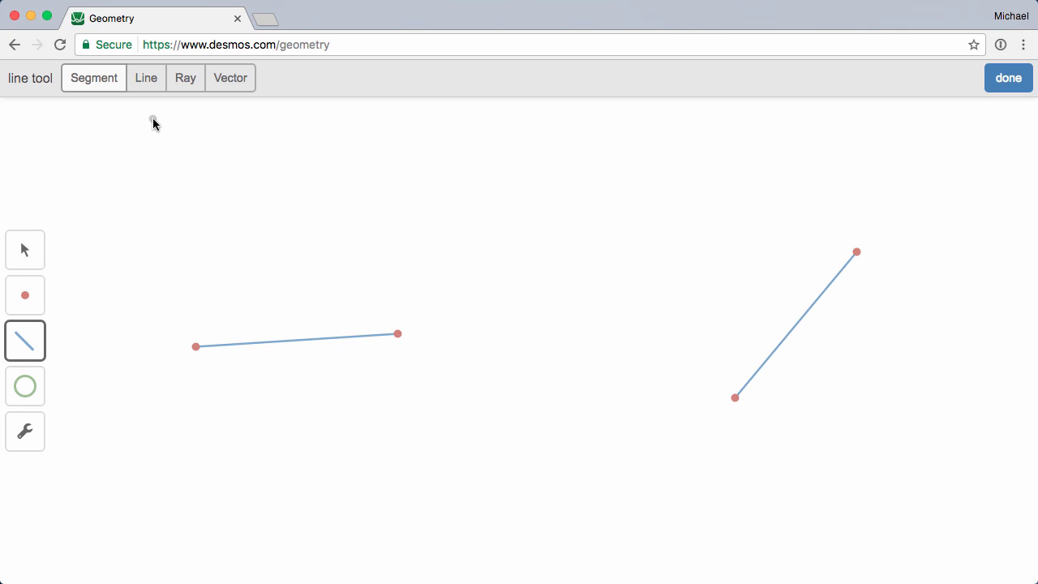
pyautogui.moveTo(188, 77)
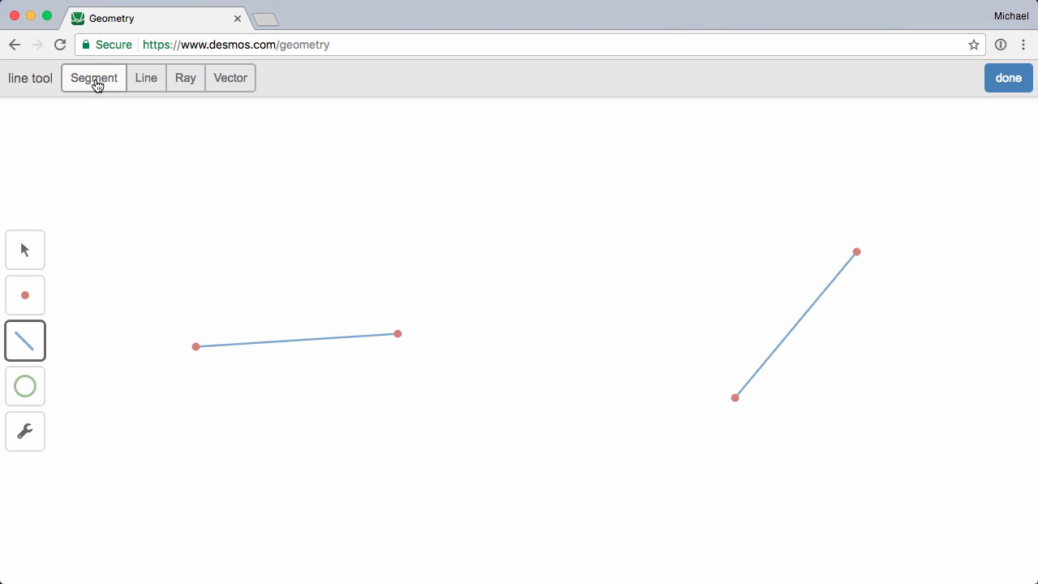
pyautogui.moveTo(858, 258)
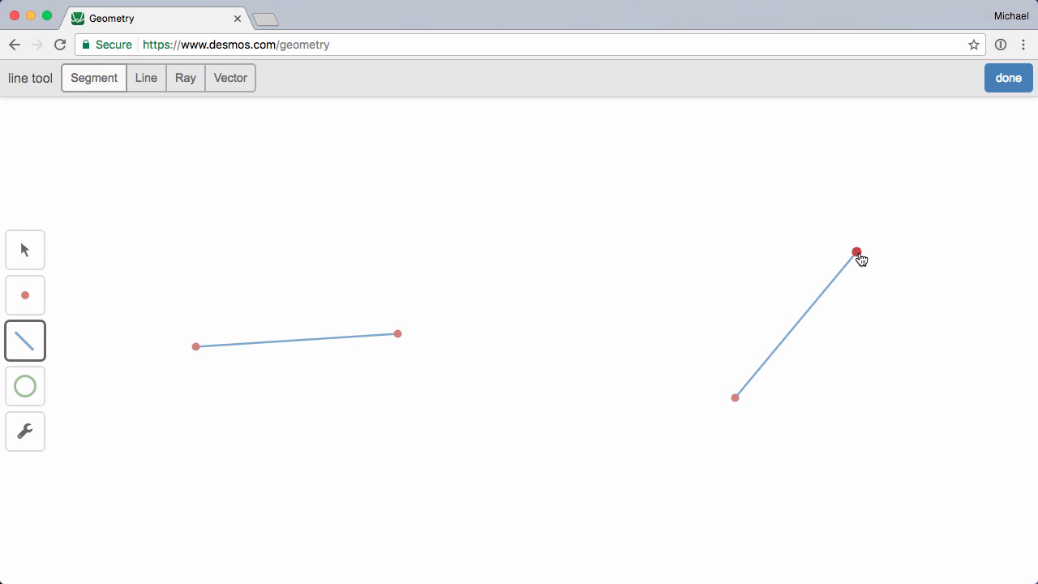
pyautogui.moveTo(857, 252); pyautogui.dragTo(914, 413)
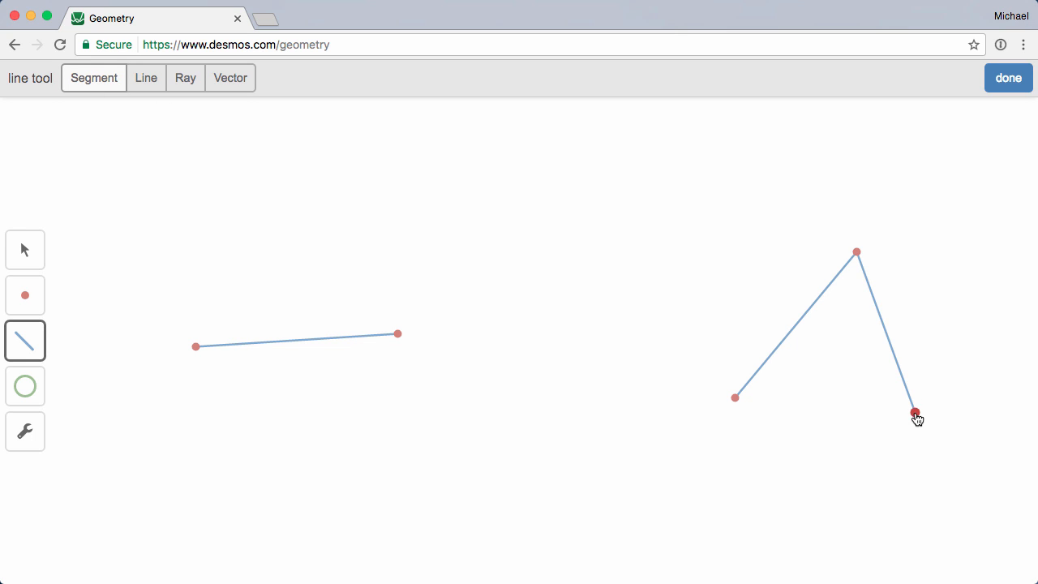
pyautogui.click(734, 398)
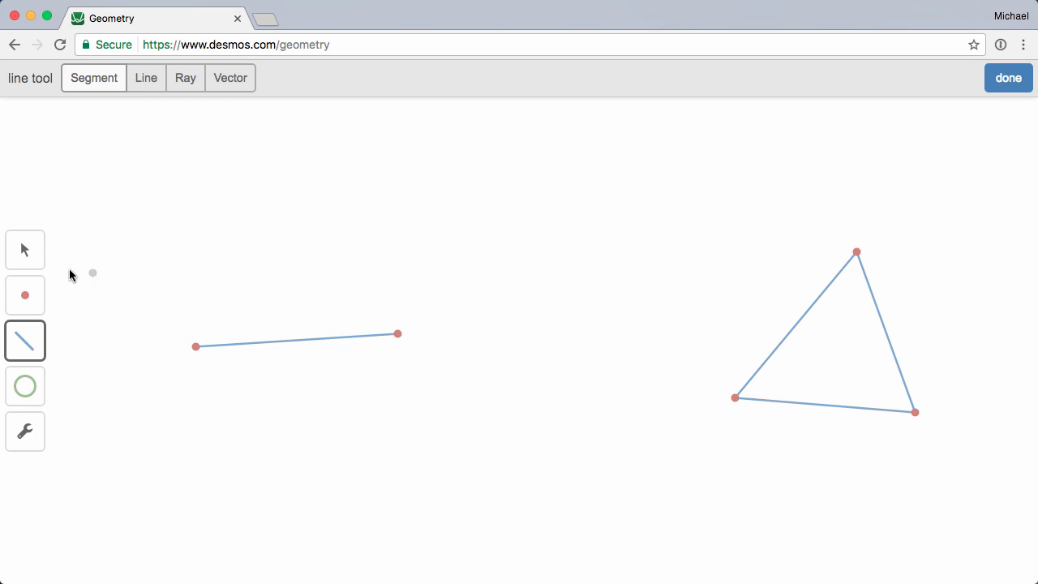
# - Drag the right-hand triangle's top, lower-right and left corners to new positions
pyautogui.click(1008, 78)
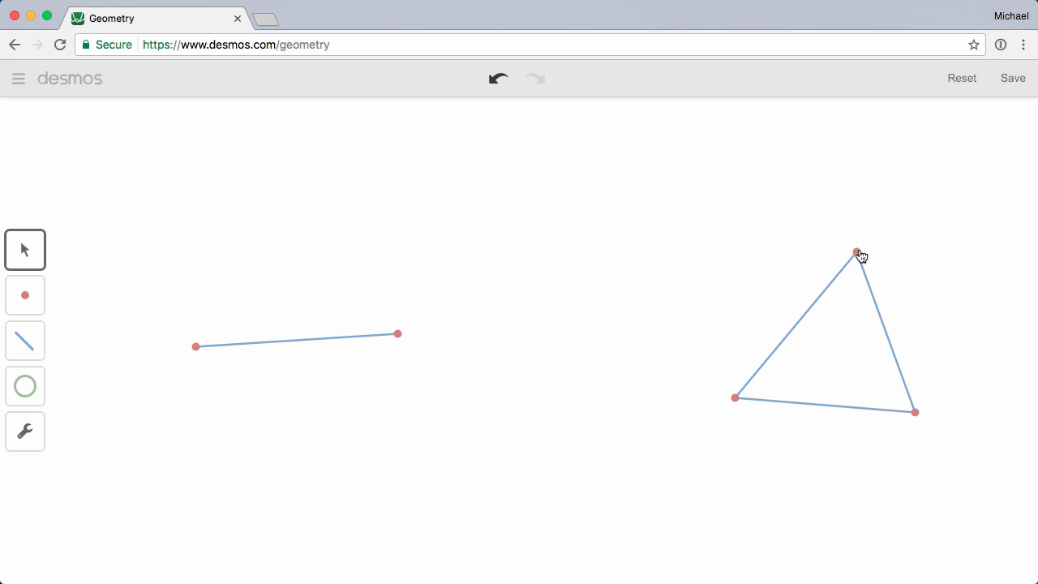
pyautogui.moveTo(858, 252); pyautogui.dragTo(959, 313)
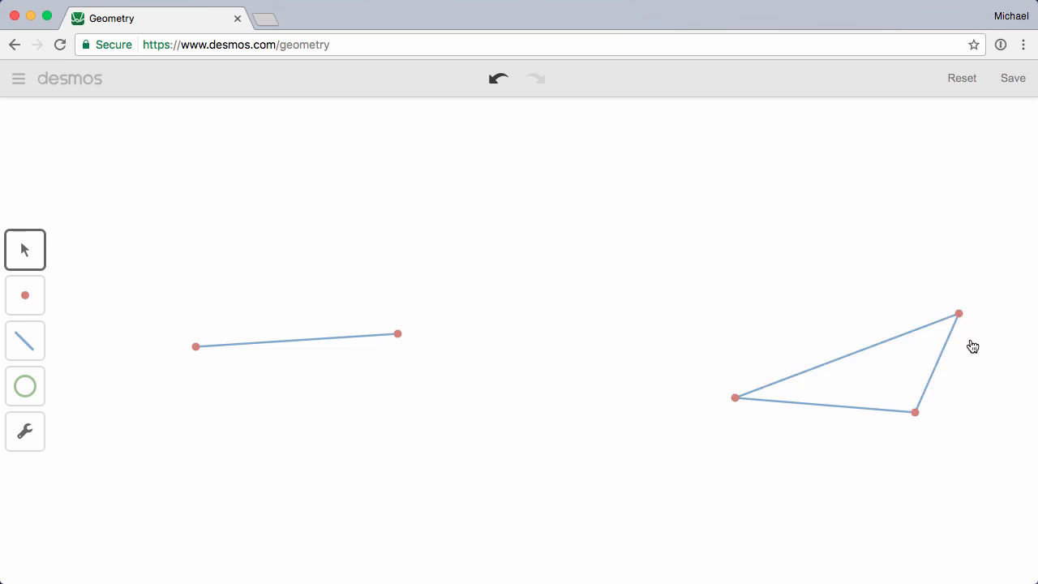
pyautogui.moveTo(916, 412); pyautogui.dragTo(777, 523)
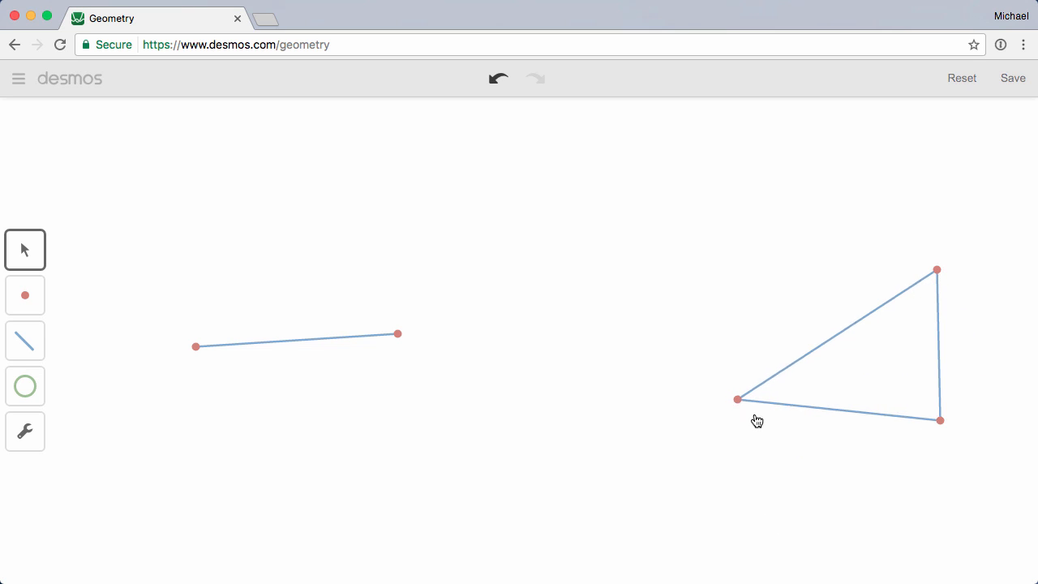
pyautogui.moveTo(737, 398); pyautogui.dragTo(836, 469)
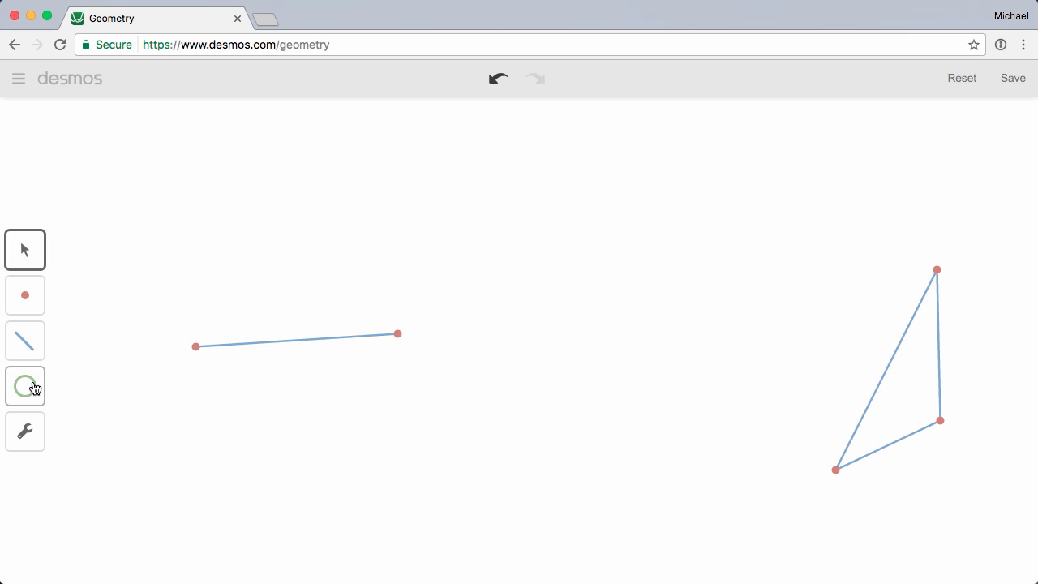
# - Draw a circle on each segment endpoint, each passing through the opposite endpoint
pyautogui.click(24, 386)
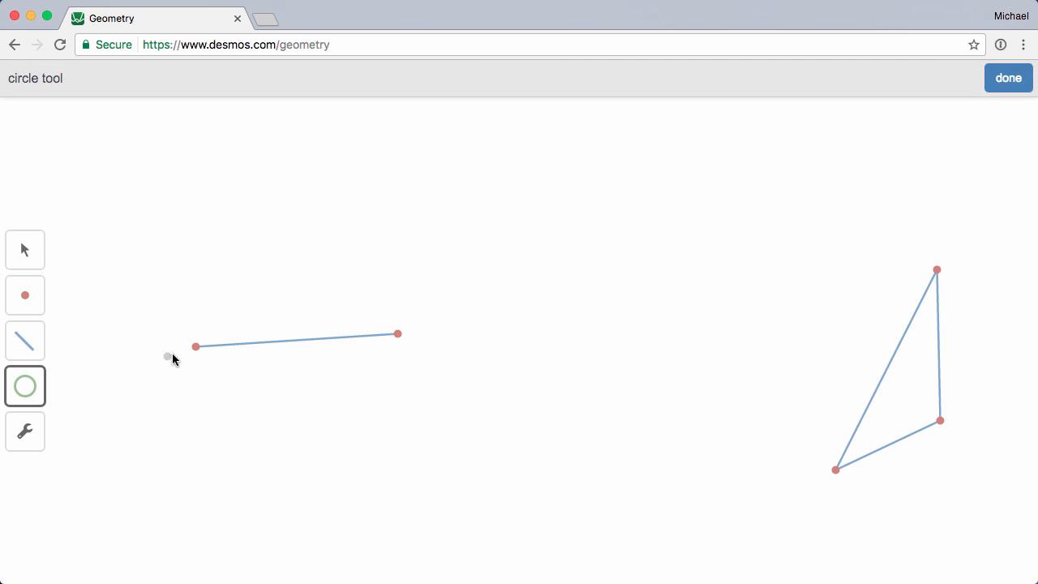
pyautogui.moveTo(195, 347); pyautogui.dragTo(398, 334)
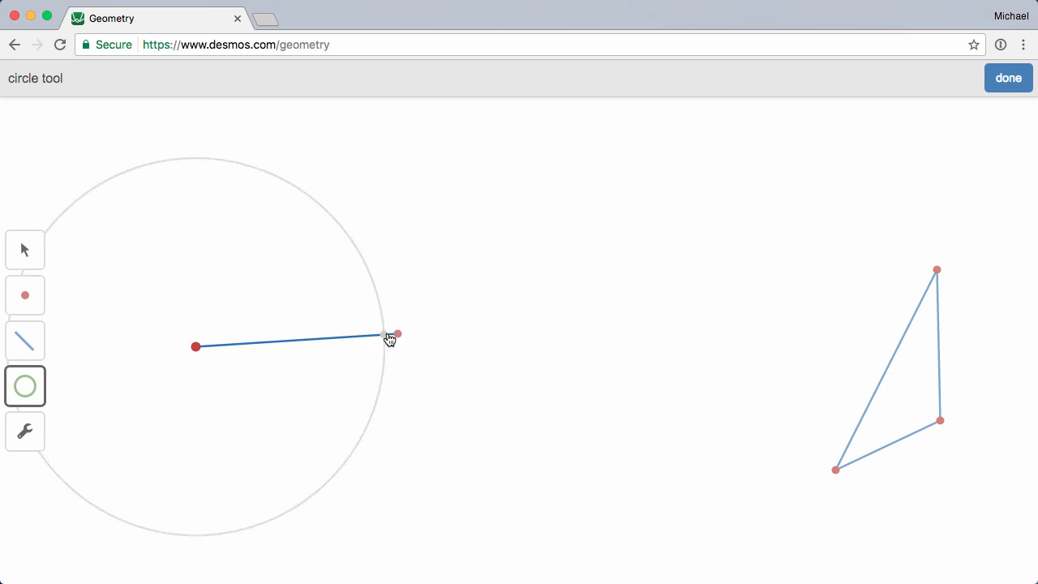
pyautogui.click(398, 334)
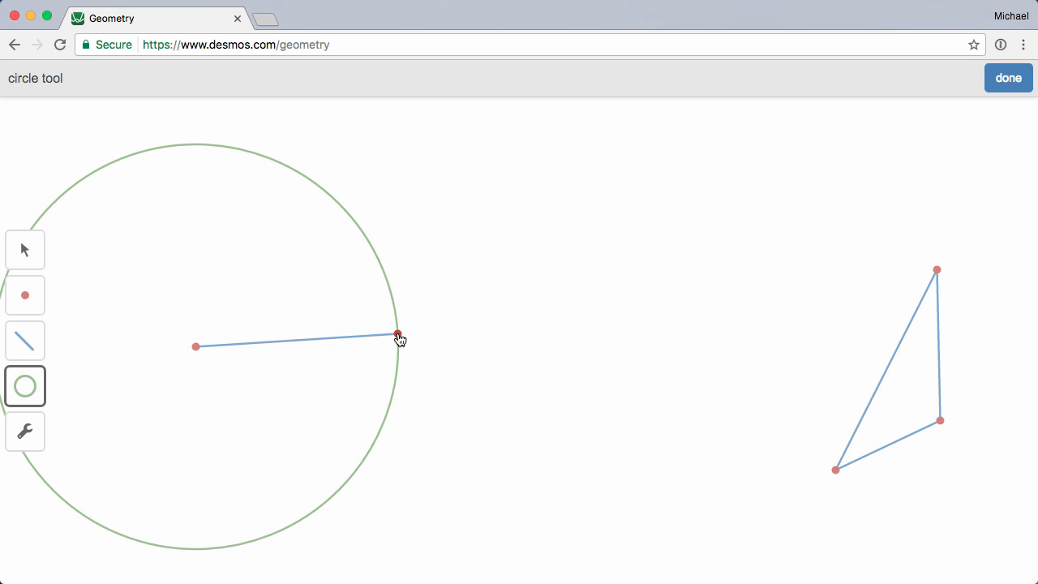
pyautogui.moveTo(397, 335); pyautogui.dragTo(196, 346)
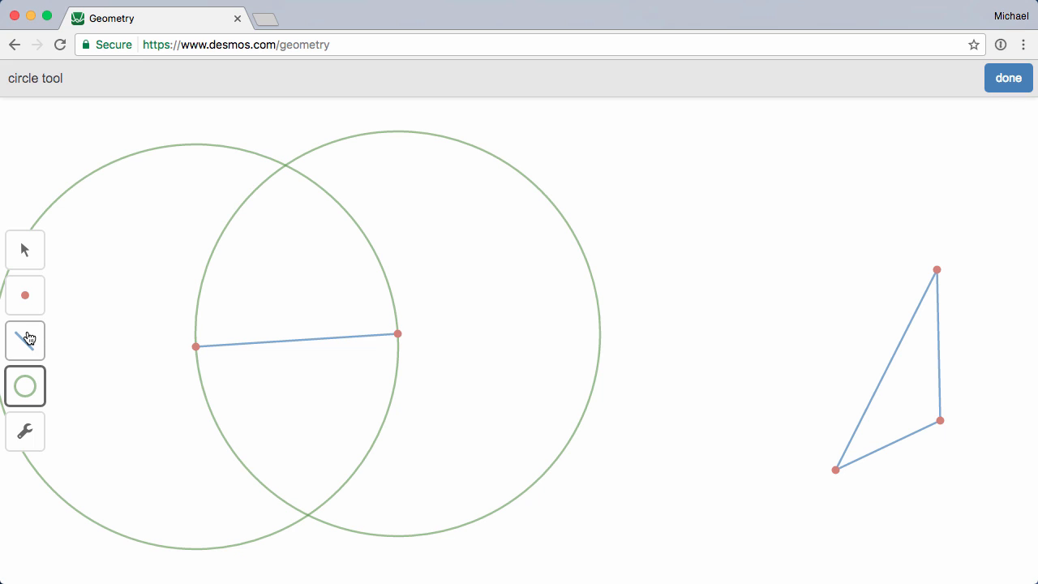
# - Draw segments from both base endpoints to the circles' upper intersection point
pyautogui.click(24, 339)
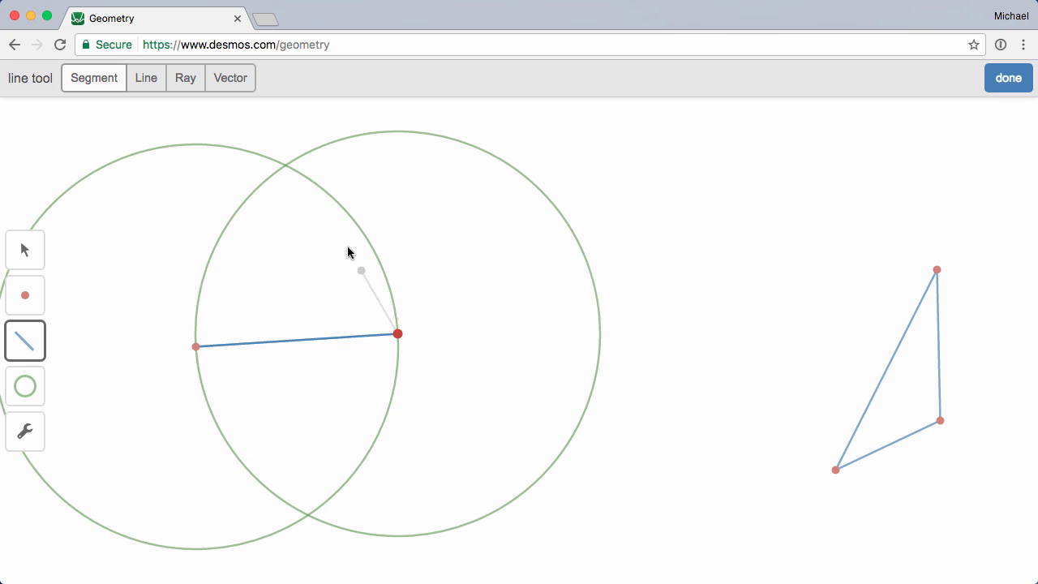
pyautogui.click(286, 162)
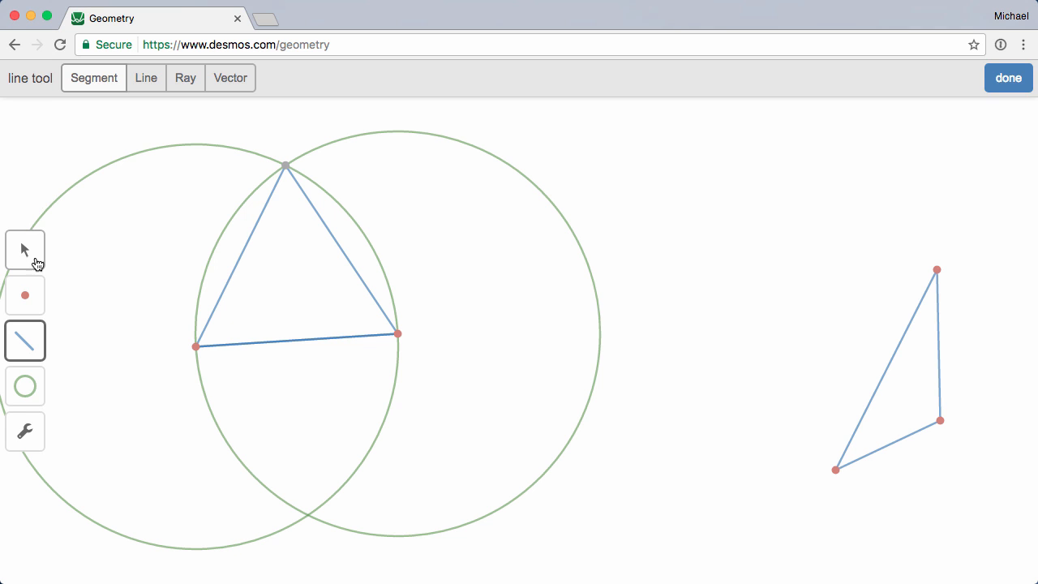
pyautogui.click(1008, 78)
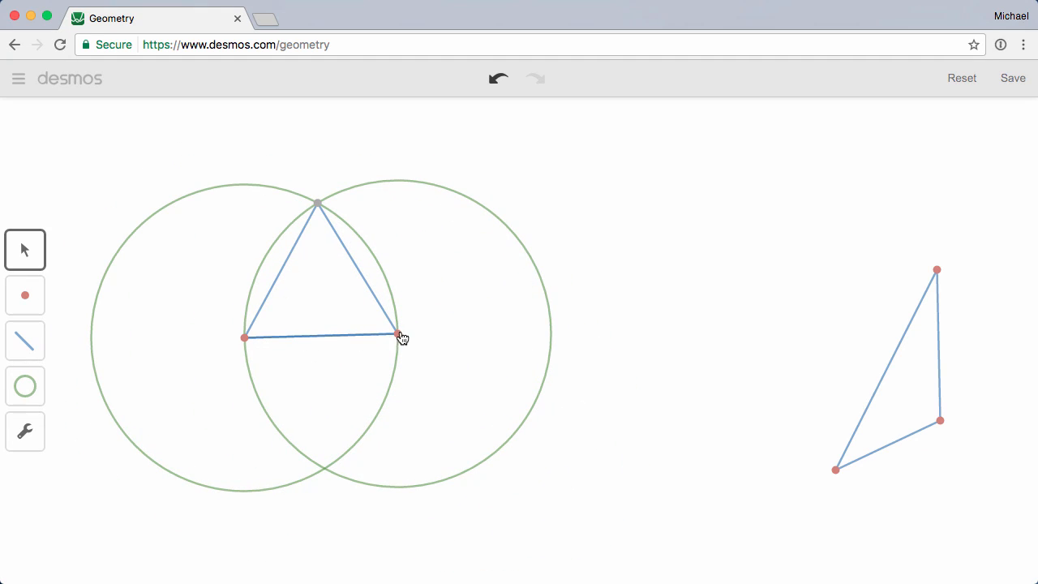
# - Drag the right base endpoint to tilt the triangle, then undo and redo the move
pyautogui.moveTo(397, 336); pyautogui.dragTo(385, 364)
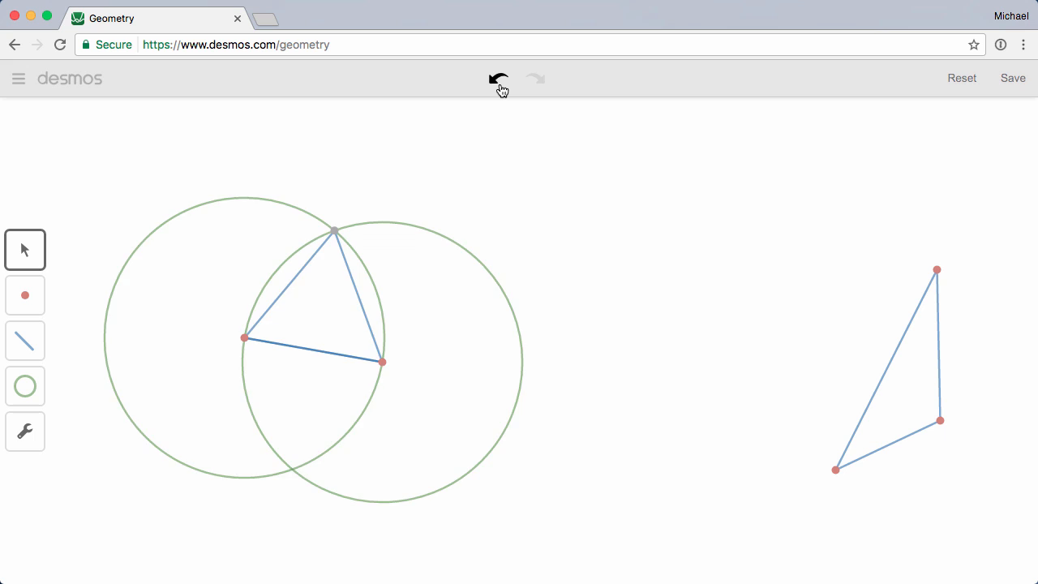
pyautogui.click(499, 79)
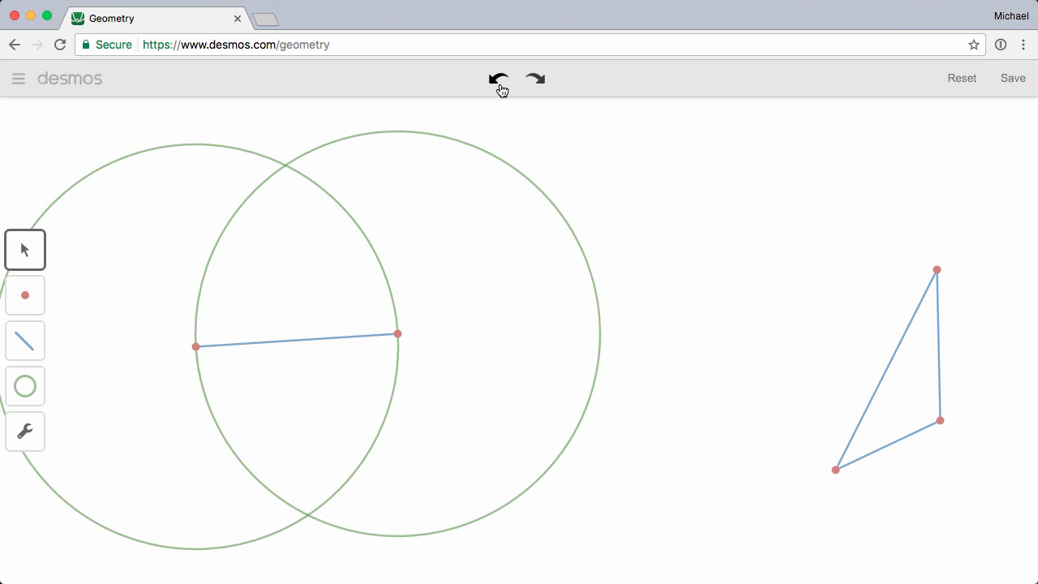
pyautogui.click(534, 78)
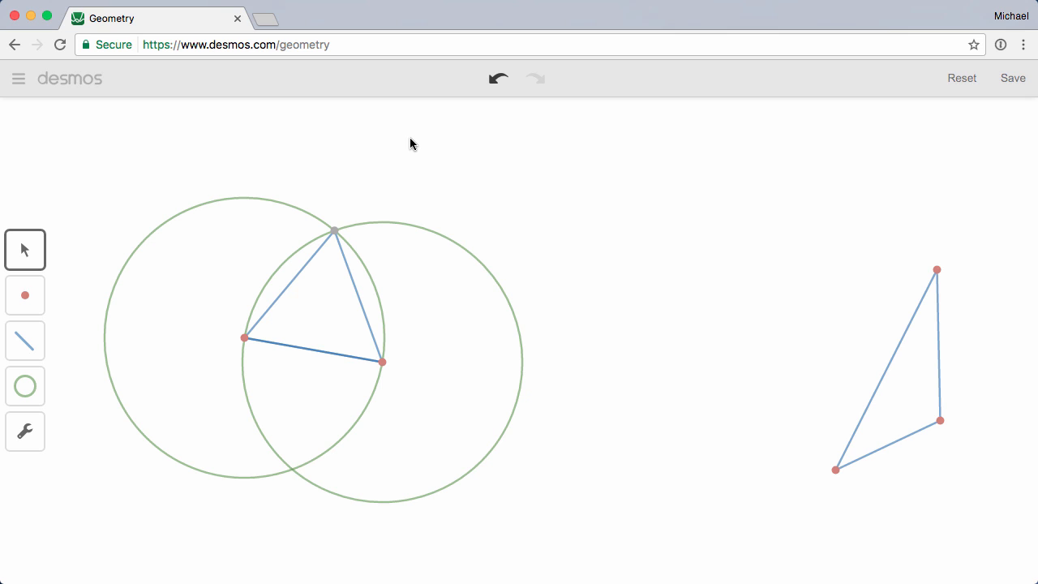
pyautogui.moveTo(291, 207)
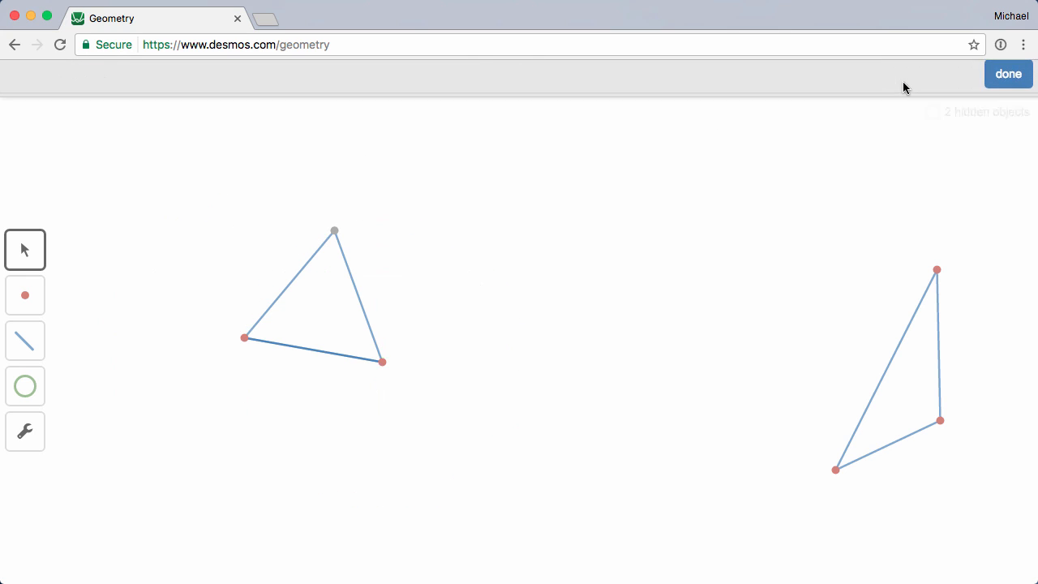
# - Select the right-hand triangle's points and sides and delete them
pyautogui.click(1008, 74)
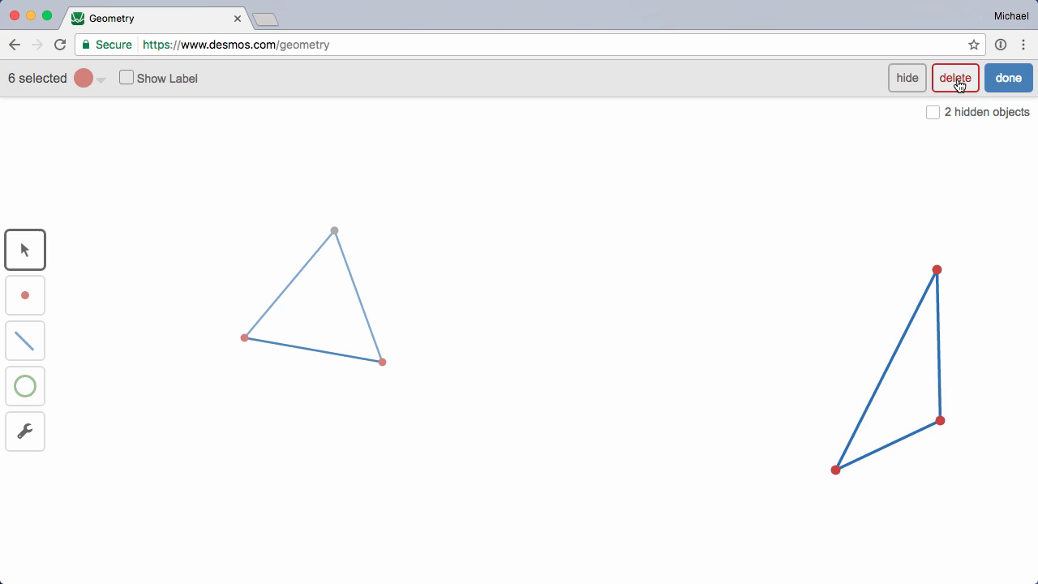
pyautogui.click(955, 78)
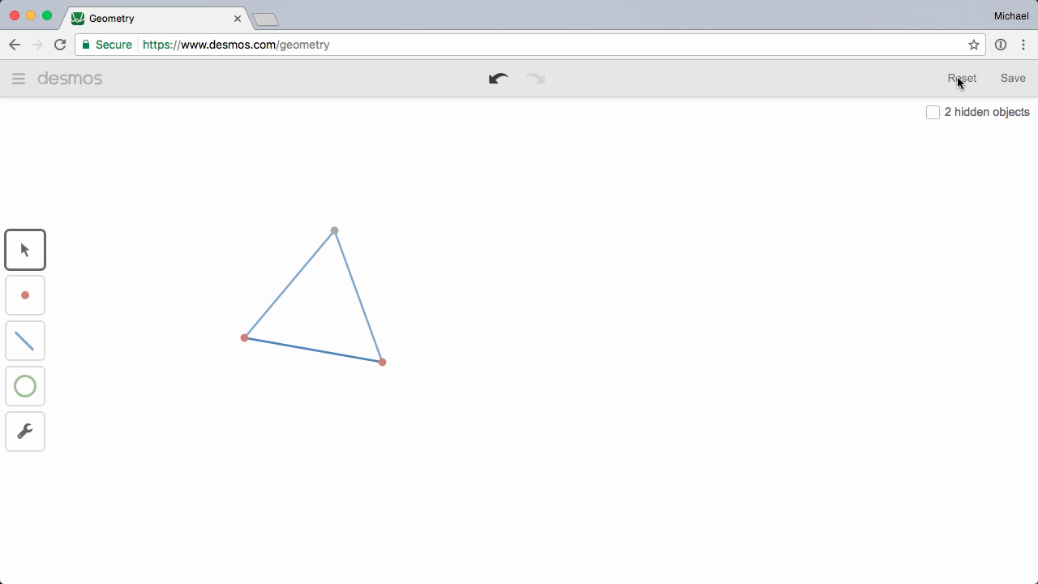
pyautogui.moveTo(805, 287)
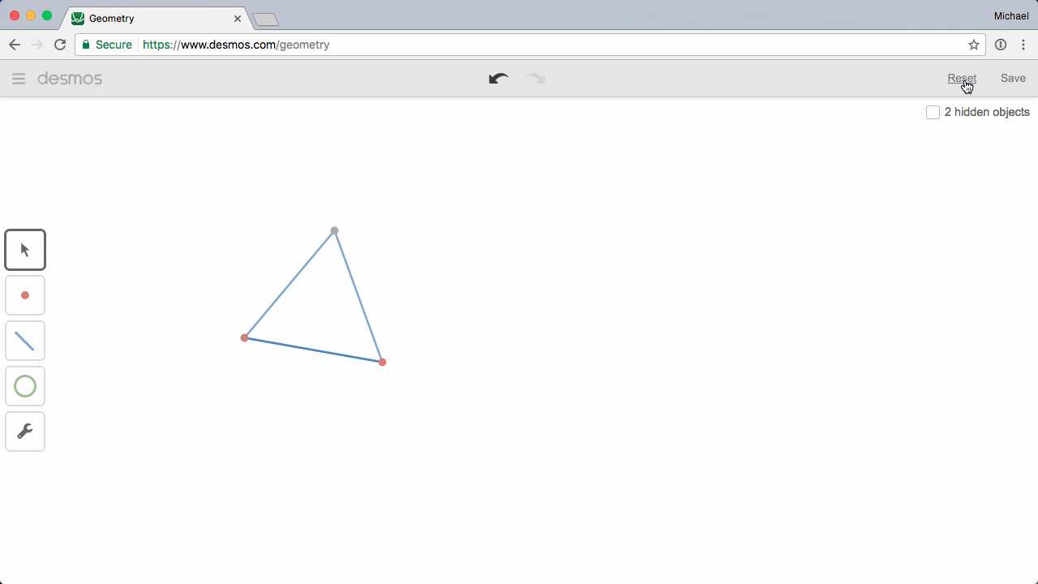
# - Open the wrench Construct menu listing Midpoint, Parallel Line and Compass
pyautogui.click(962, 77)
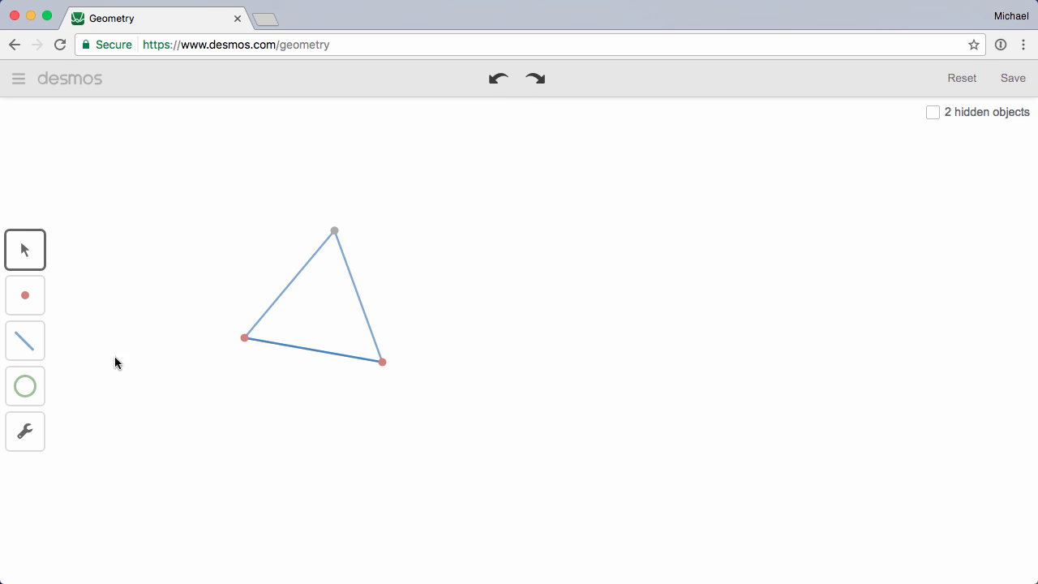
pyautogui.click(26, 431)
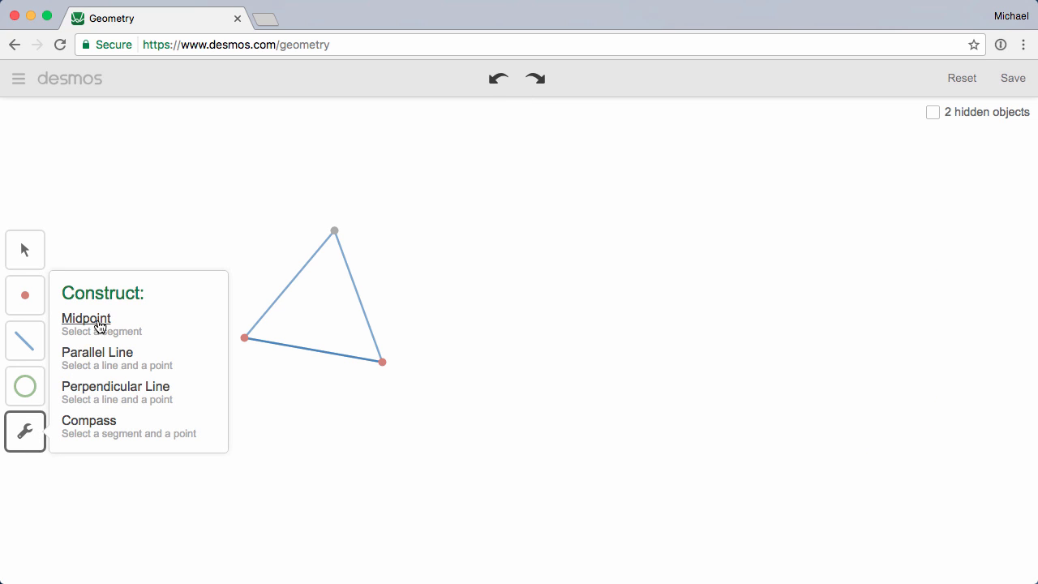